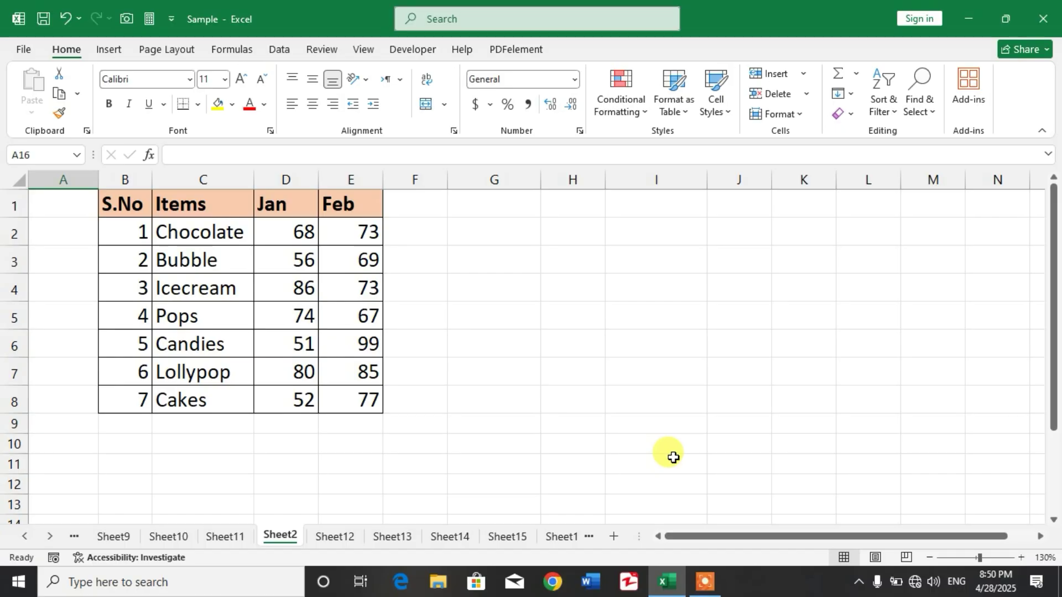
mouse_move(554, 561)
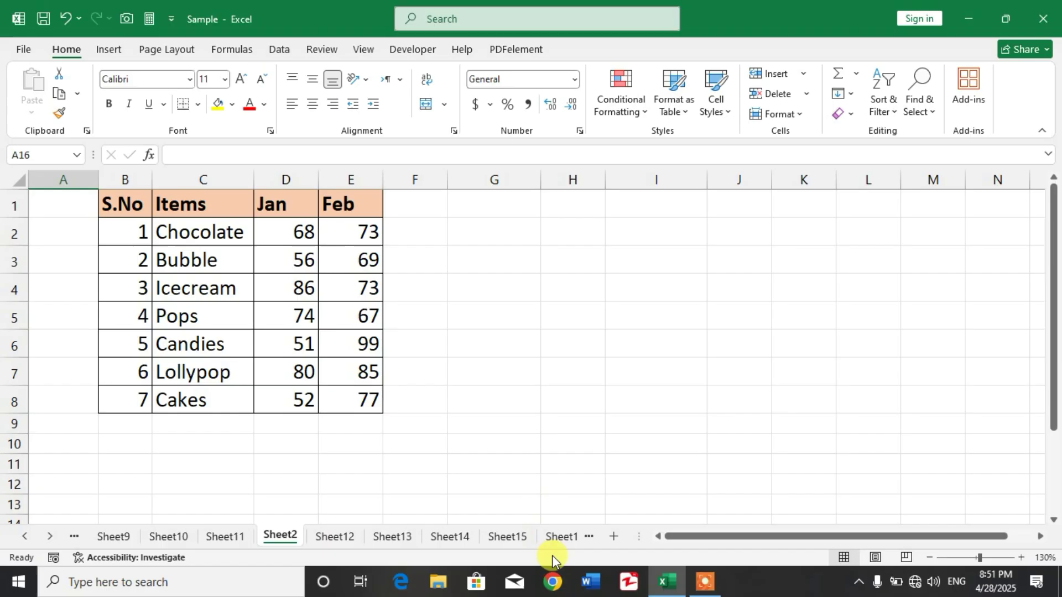
Step: Browse the salary increment and sales table sheets
left_click(510, 536)
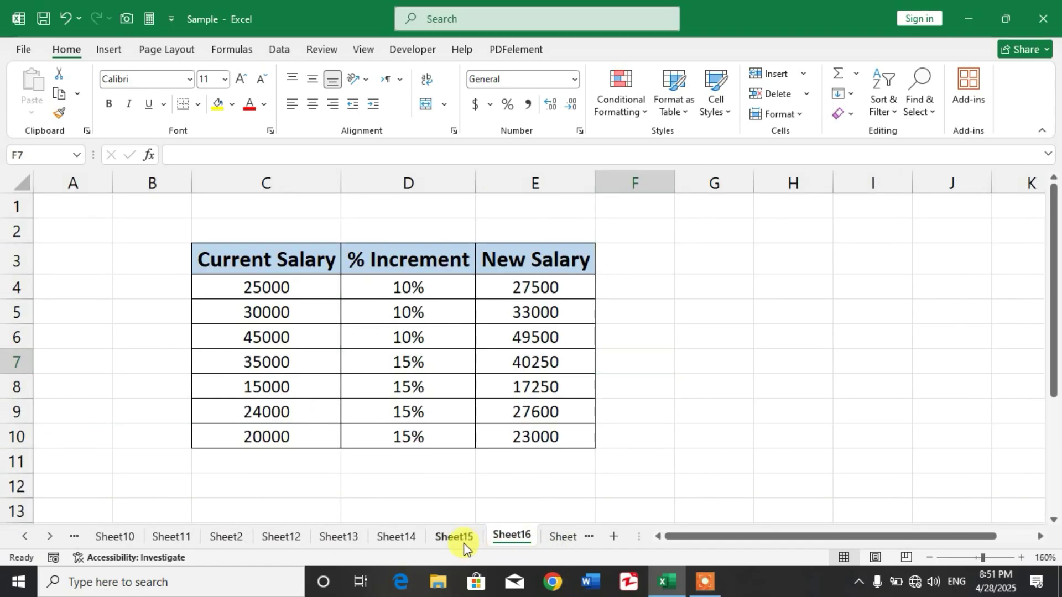
left_click(281, 536)
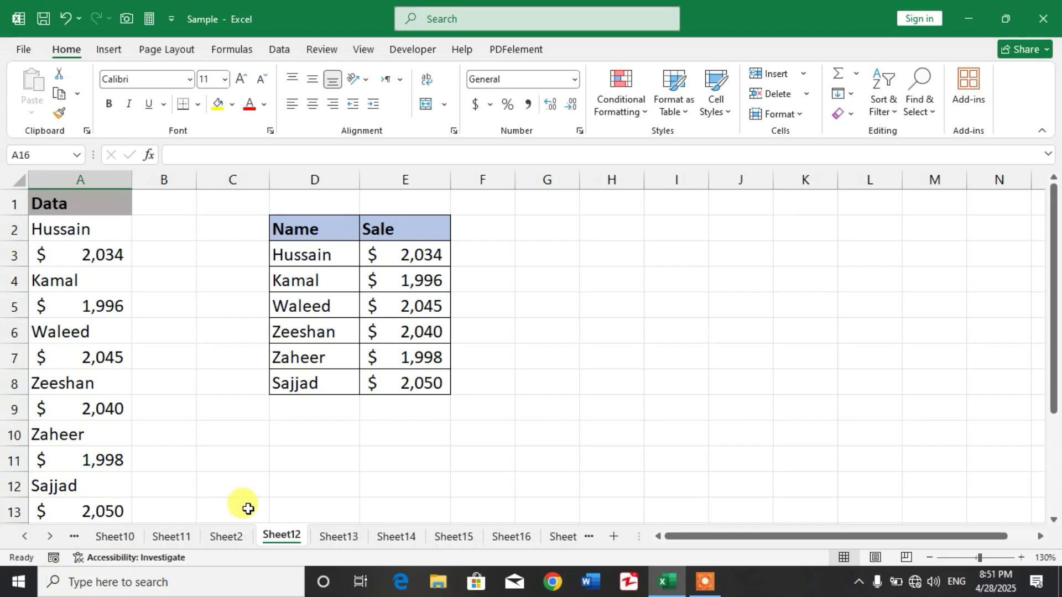
mouse_move(406, 531)
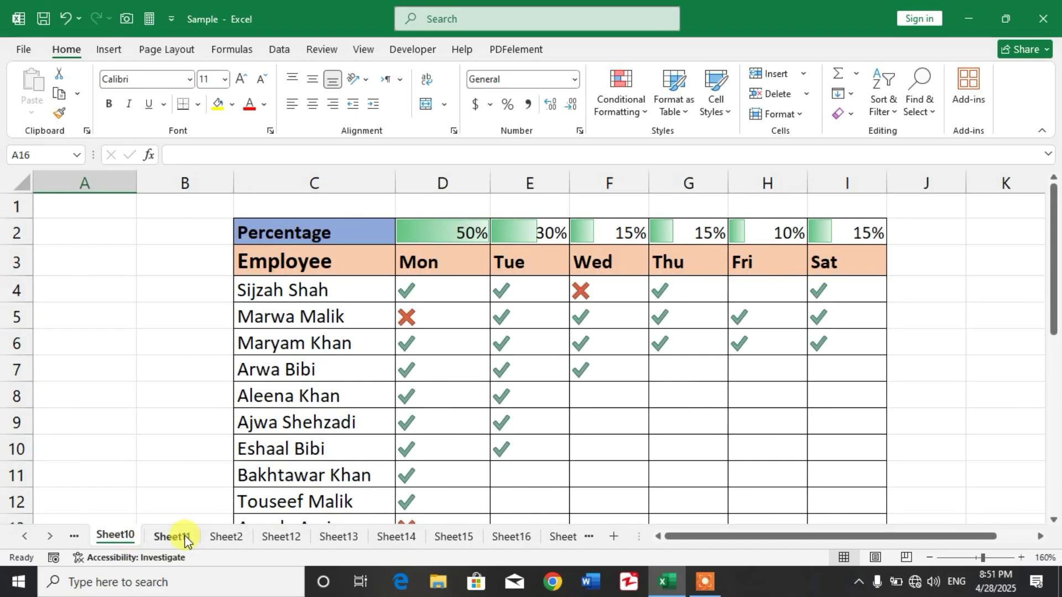
Step: Shift-select Sheet10 through Sheet14 into one group
left_click(226, 536)
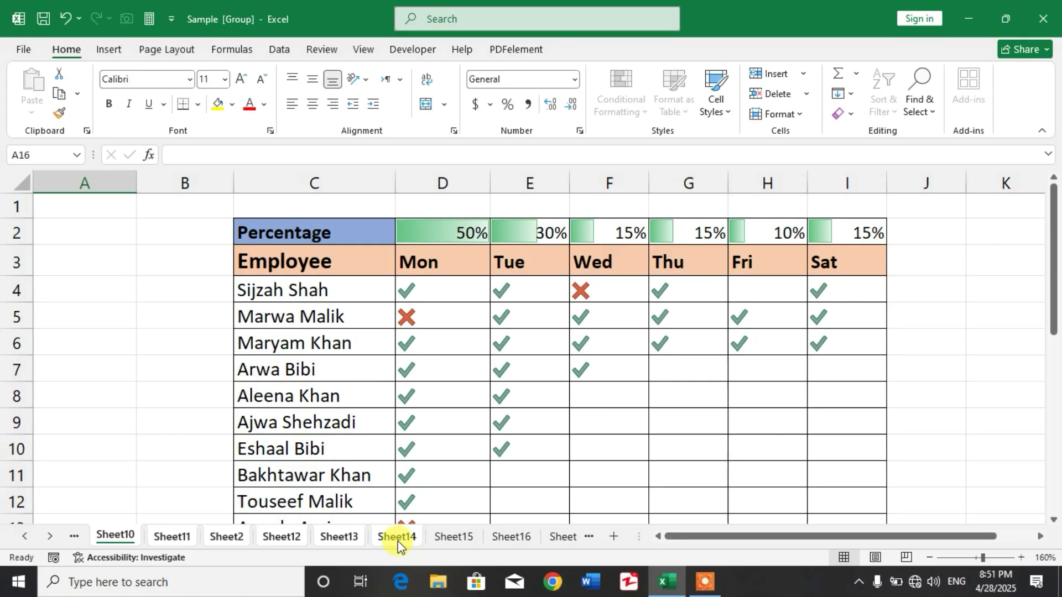
Step: Open the Move or Copy dialog for the grouped sheets from the tab context menu
right_click(398, 536)
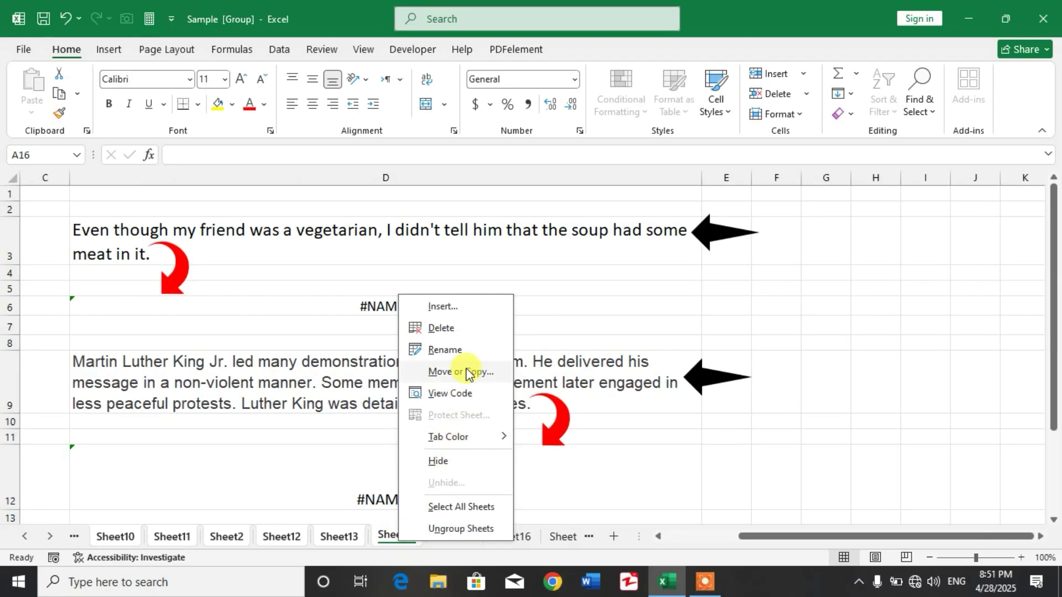
left_click(462, 371)
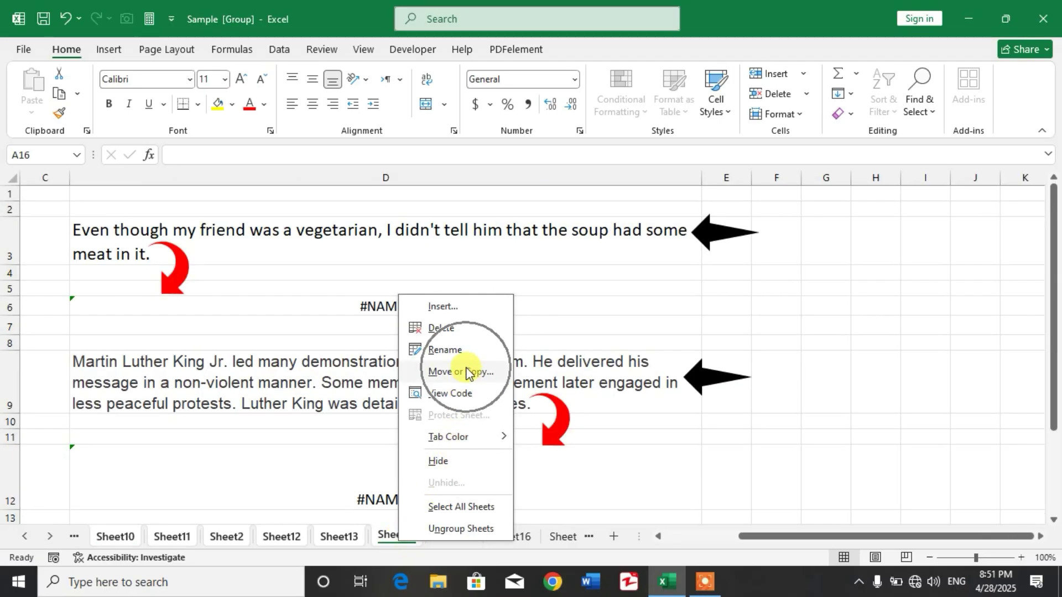
left_click(463, 371)
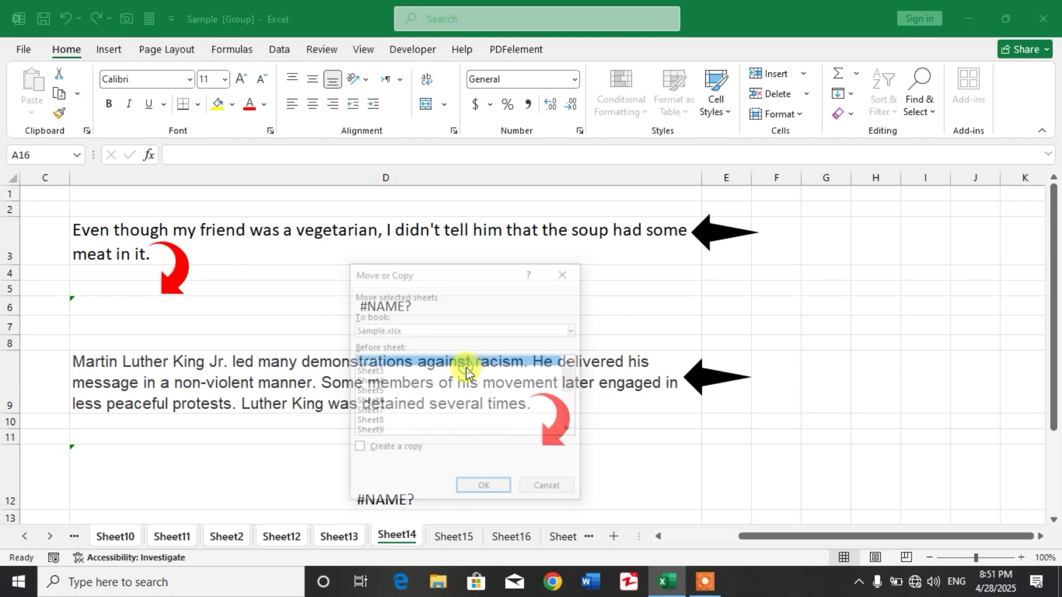
left_click(368, 361)
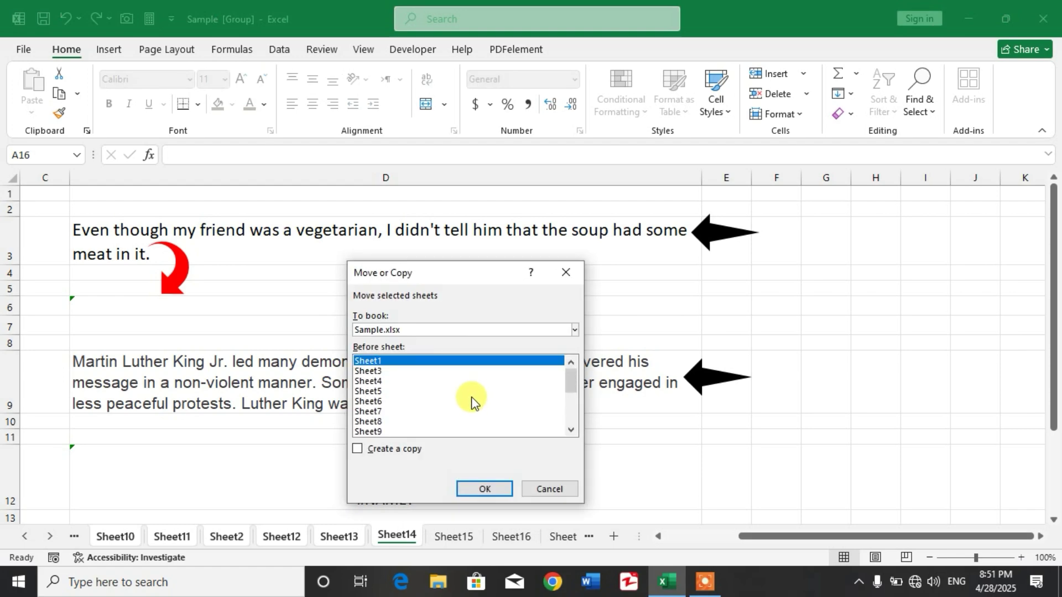
mouse_move(420, 393)
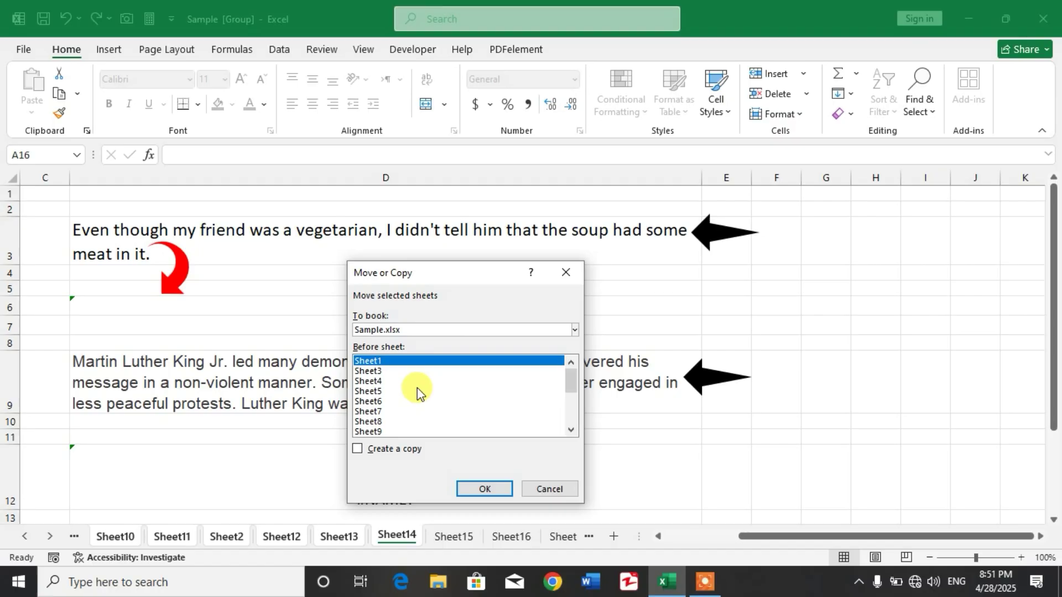
mouse_move(426, 395)
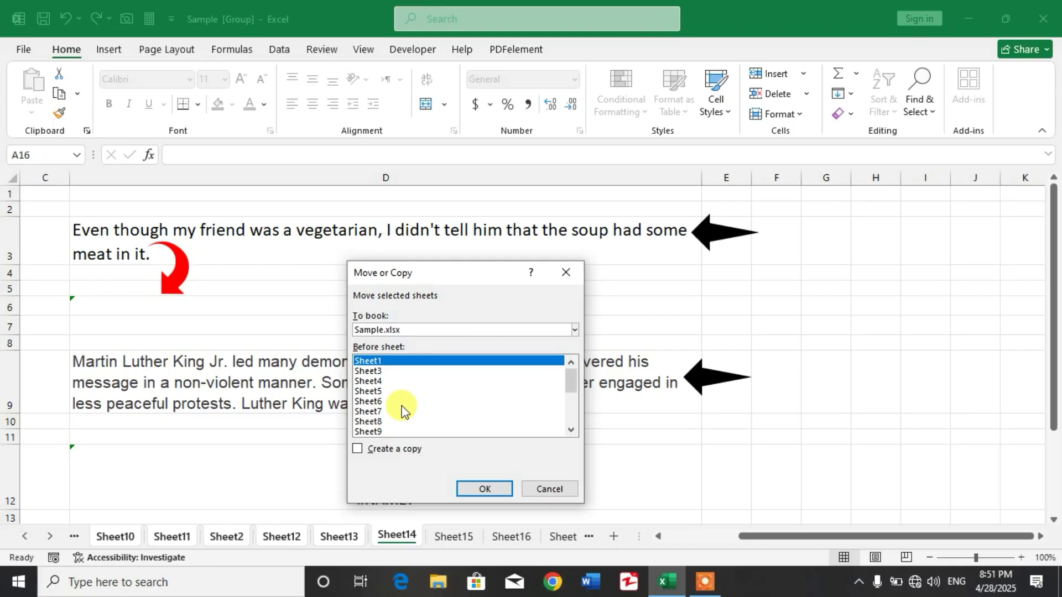
scroll("down", 3)
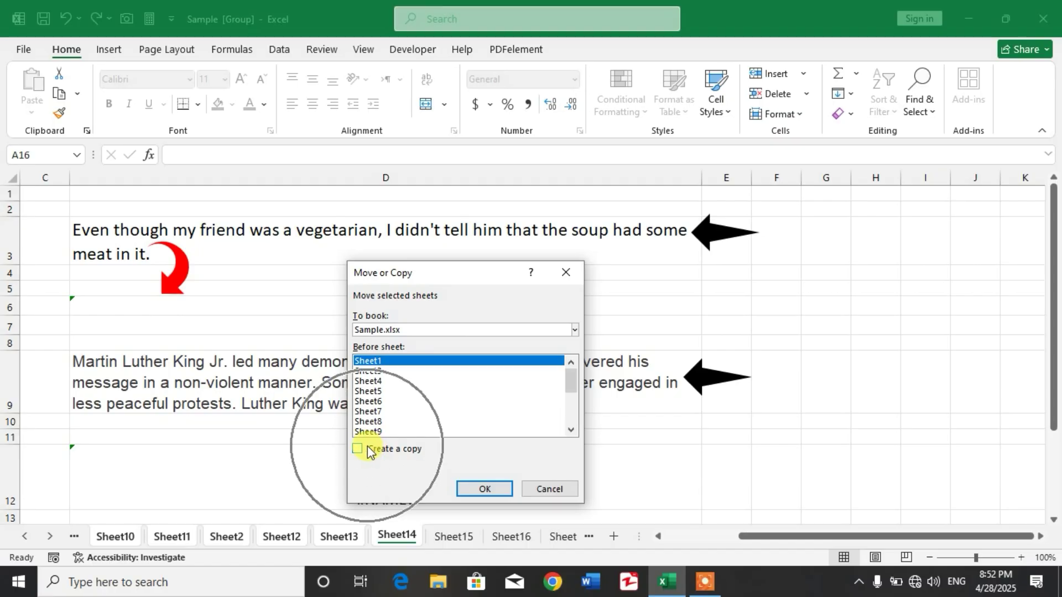
Step: Tick Create a copy, set To book to (new book), and confirm with OK
left_click(358, 449)
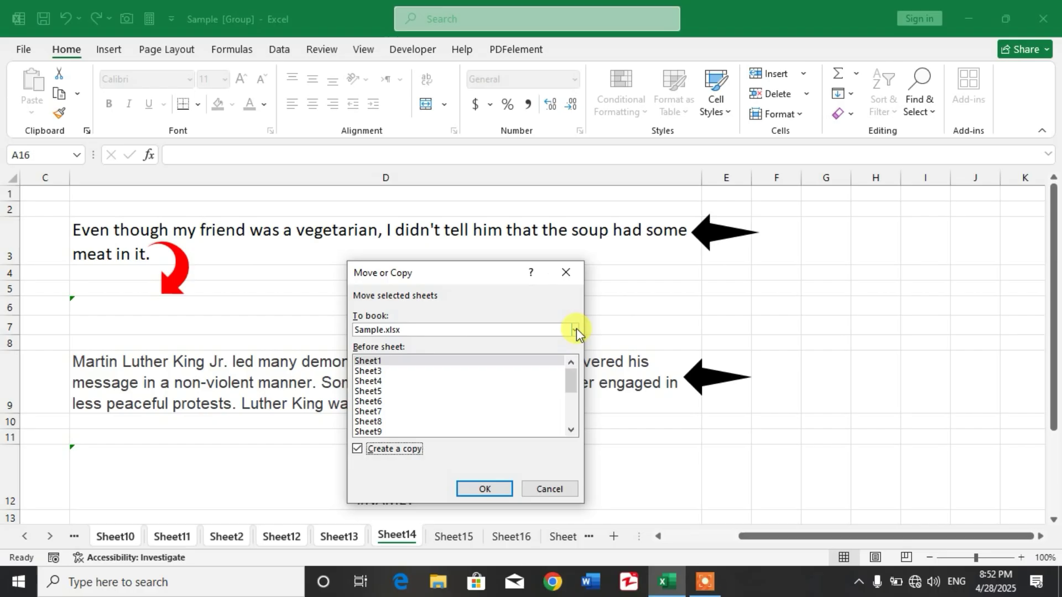
left_click(573, 329)
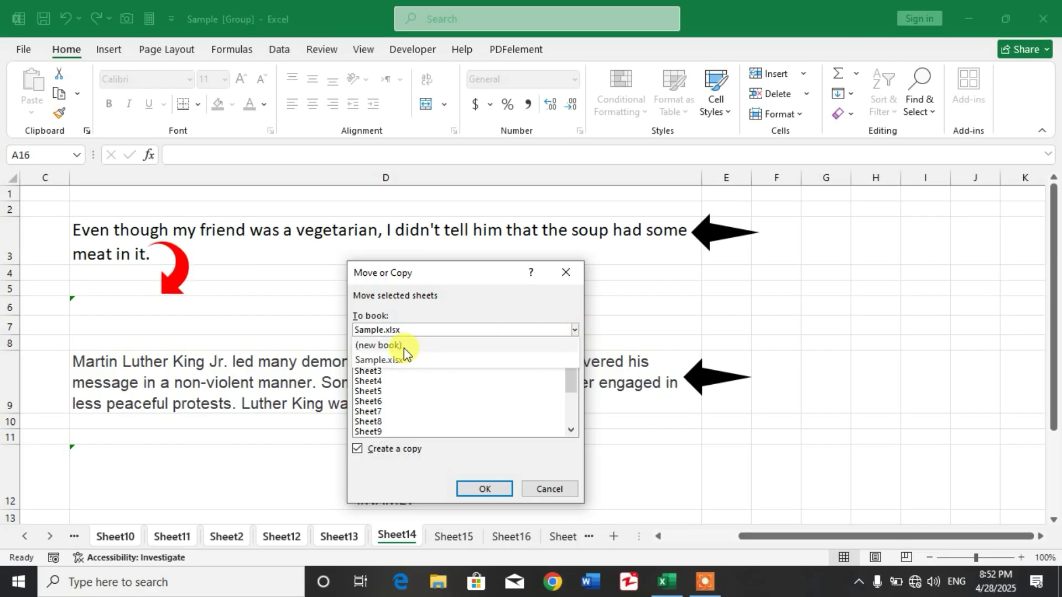
mouse_move(403, 352)
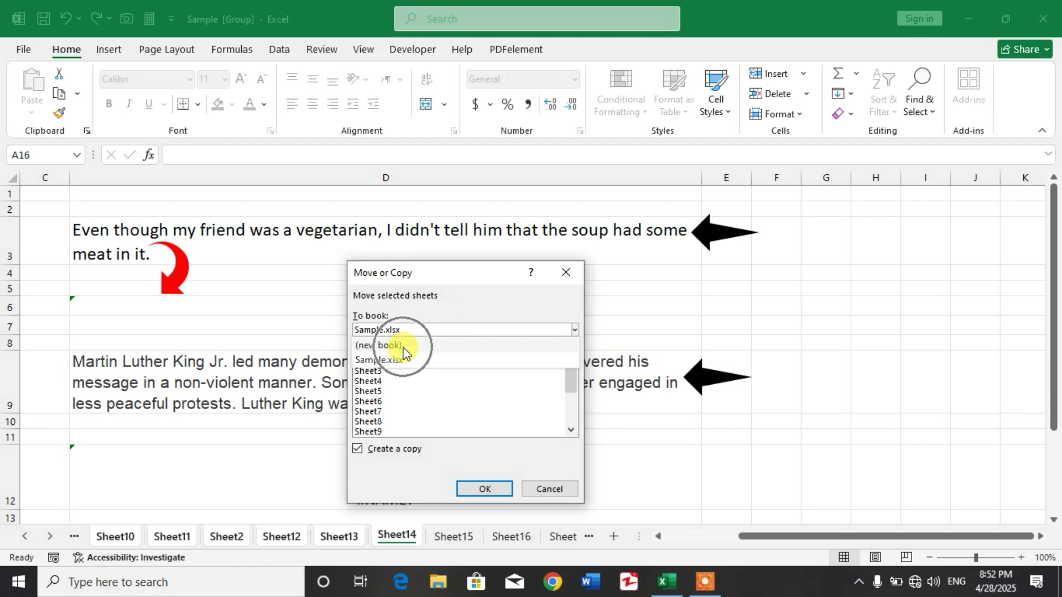
left_click(380, 345)
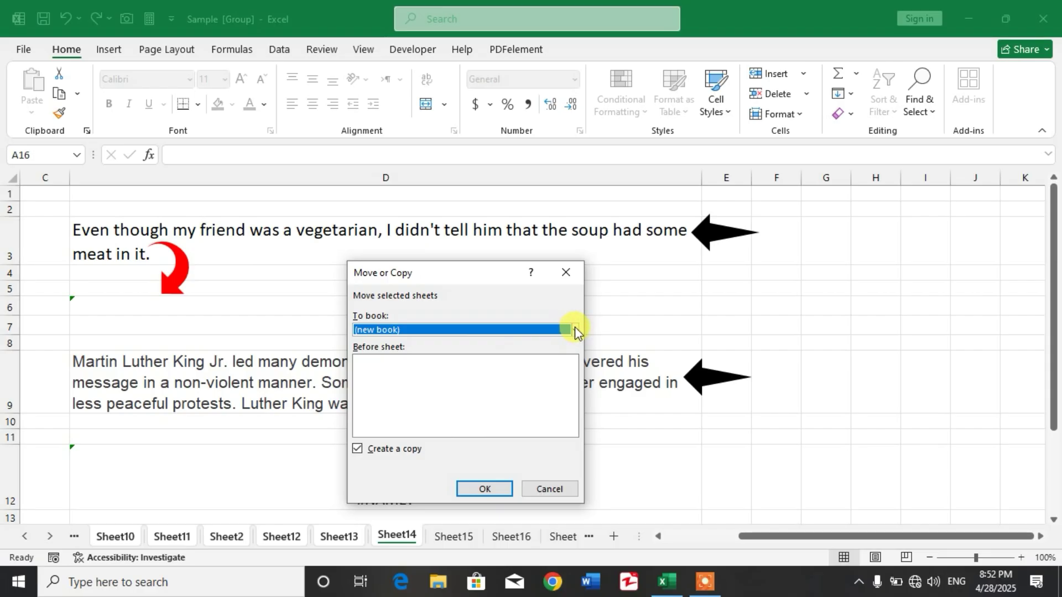
left_click(573, 330)
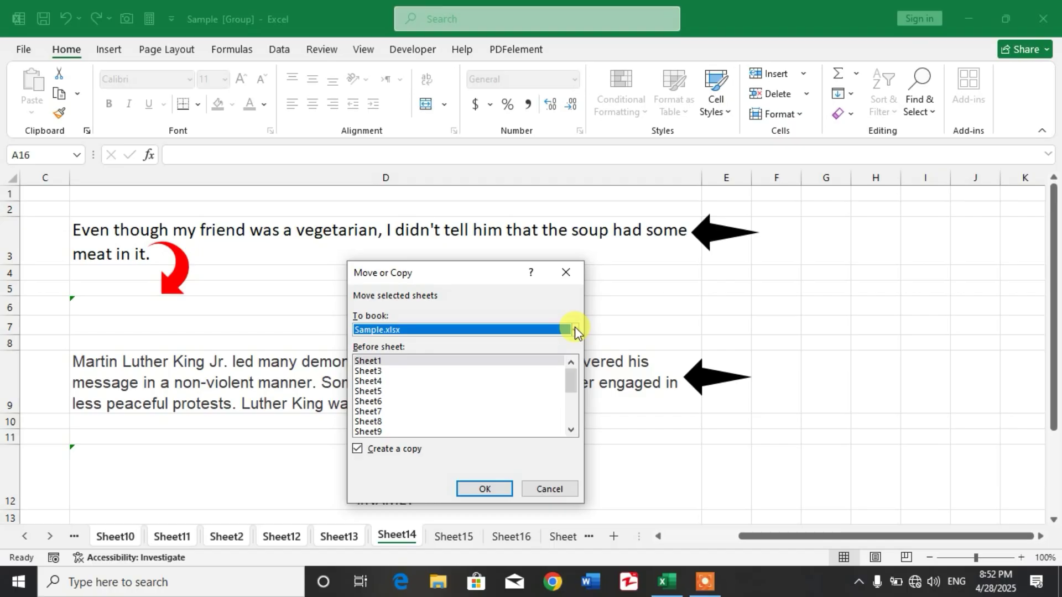
left_click(573, 330)
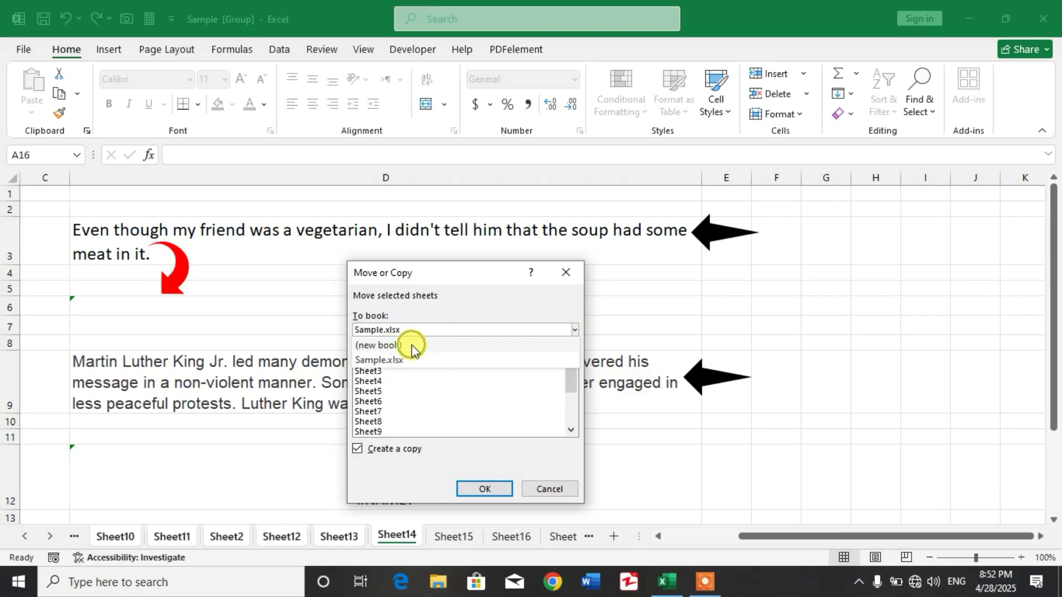
left_click(381, 345)
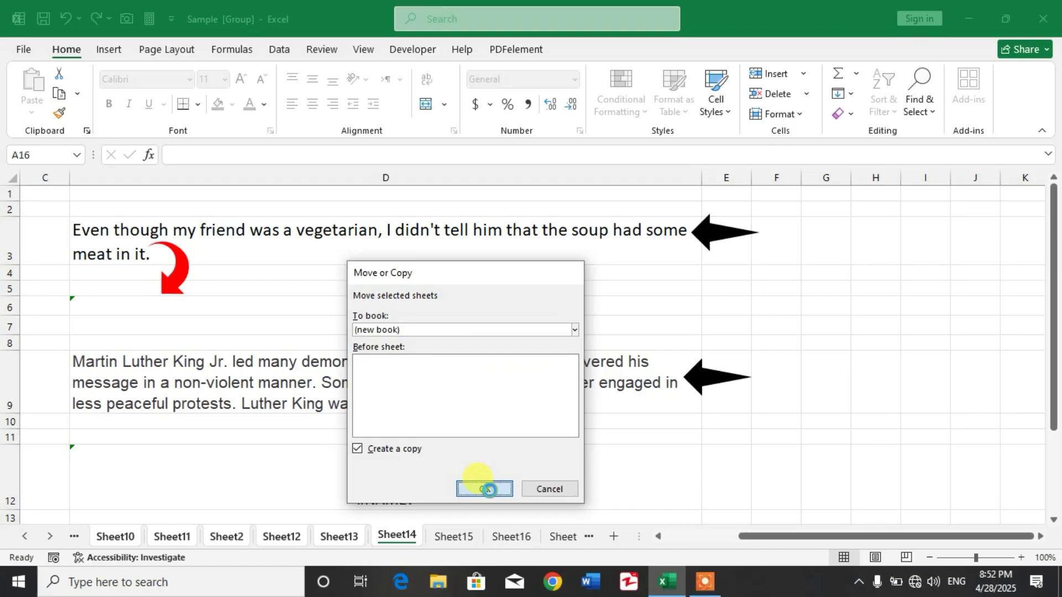
left_click(484, 489)
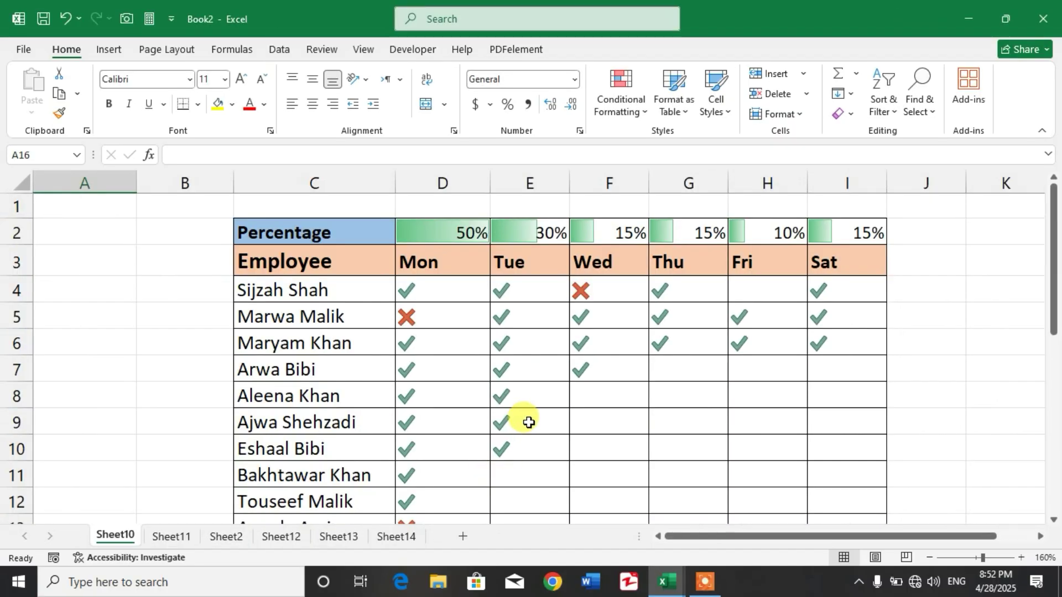